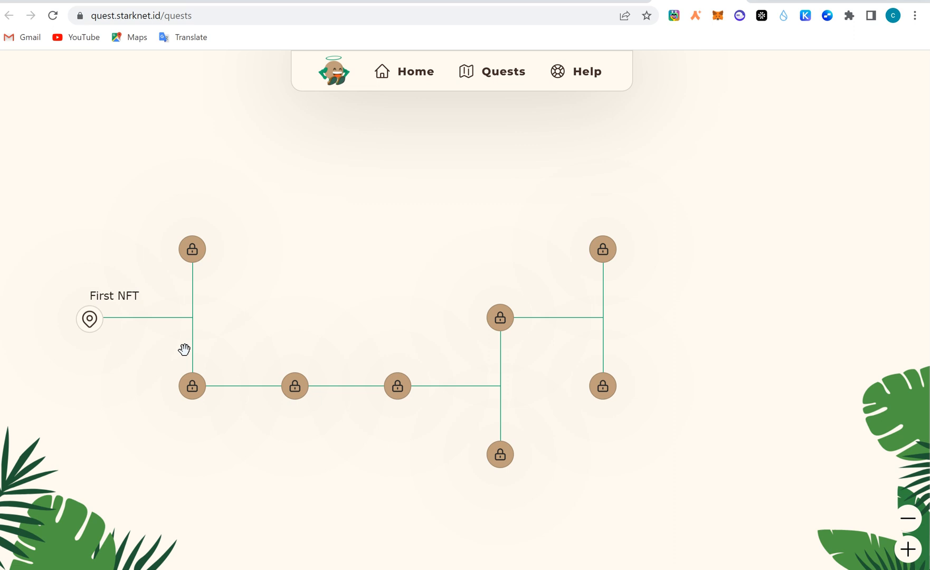
mouse_move(110, 344)
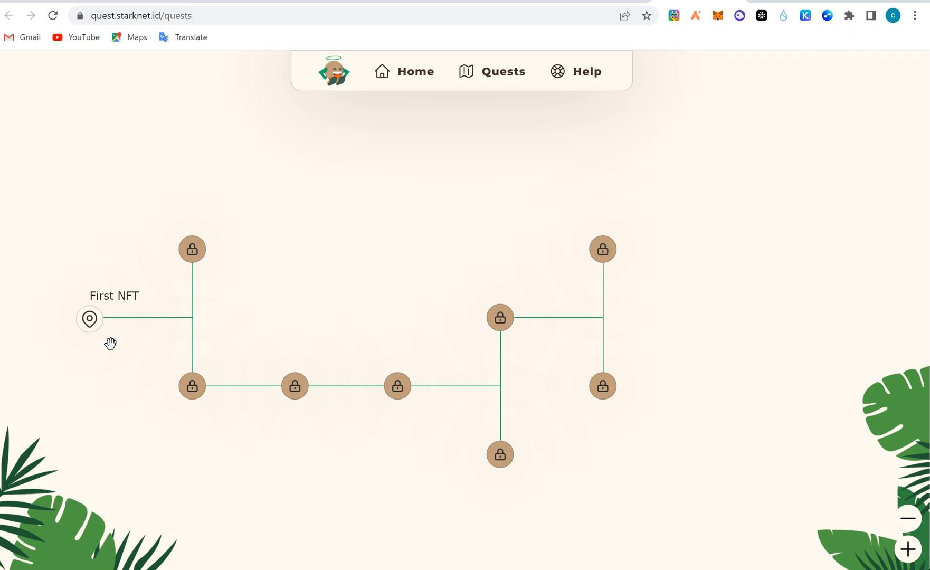